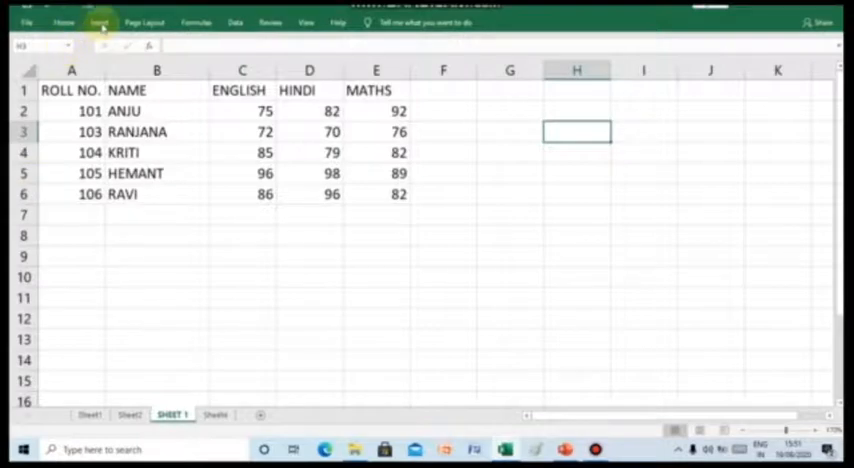
Insert a 2-D clustered column chart of the B1:E6 English, Hindi and Maths marks.
click(99, 22)
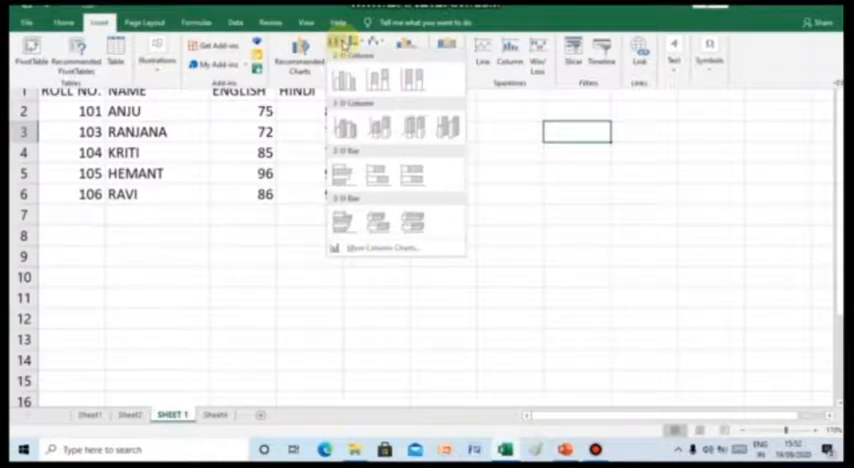
click(343, 222)
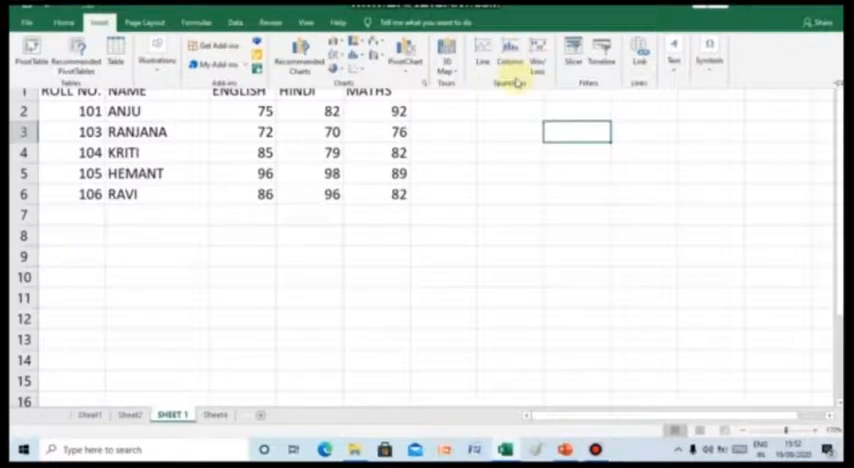
mouse_move(455, 122)
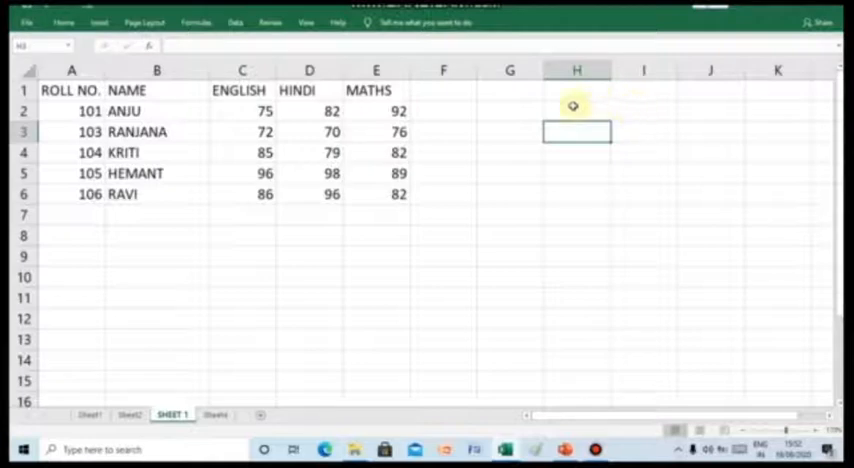
mouse_move(115, 90)
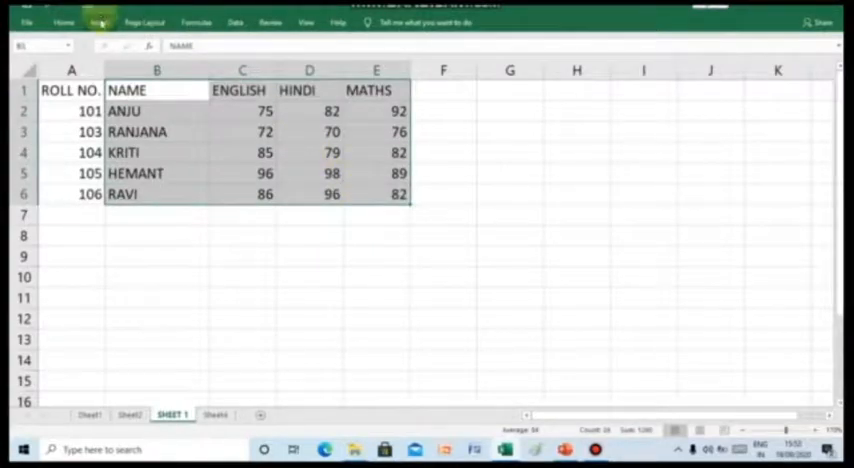
click(98, 22)
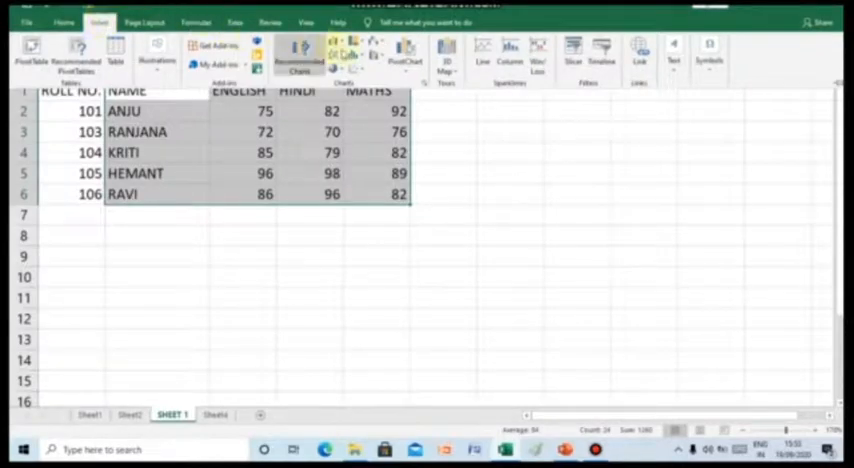
click(343, 47)
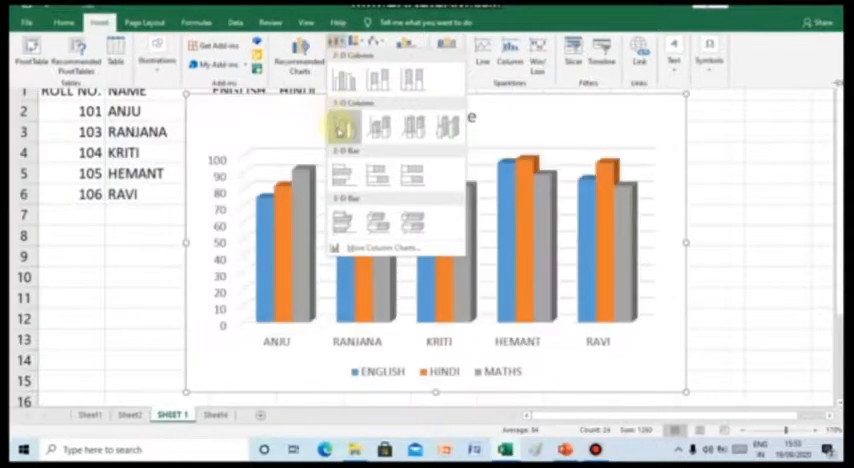
mouse_move(343, 127)
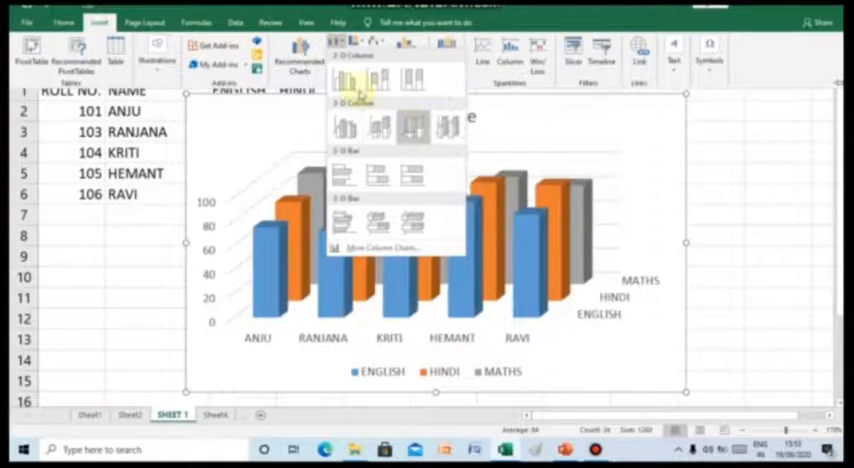
click(344, 80)
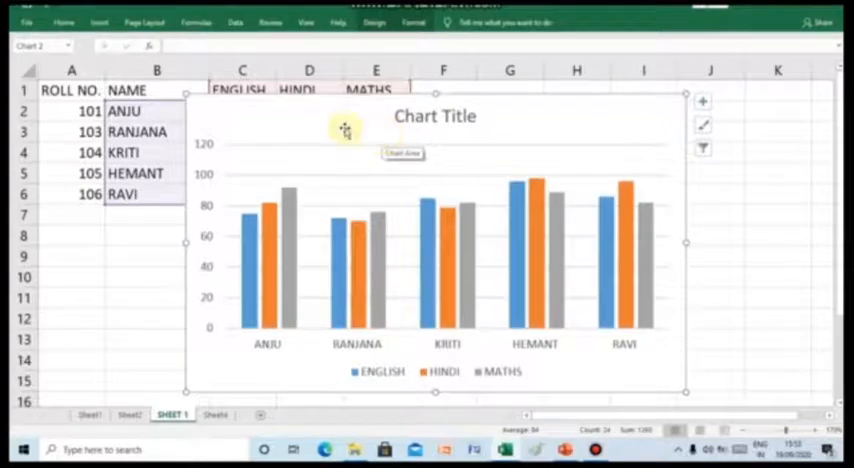
mouse_move(188, 95)
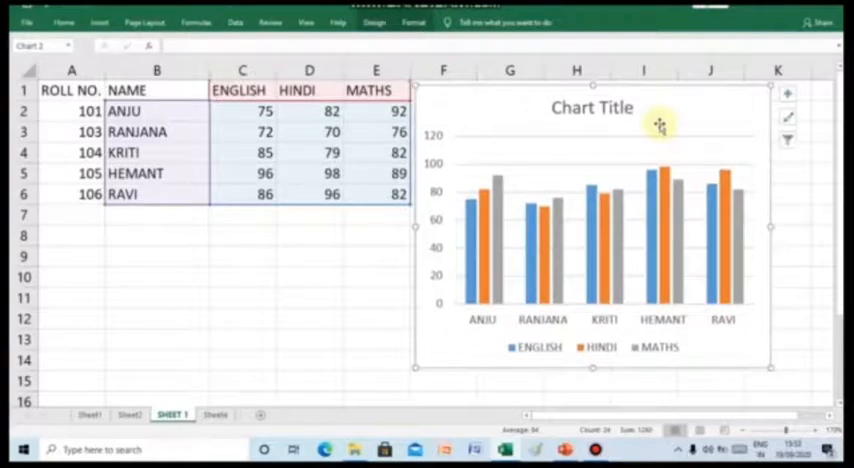
mouse_move(722, 340)
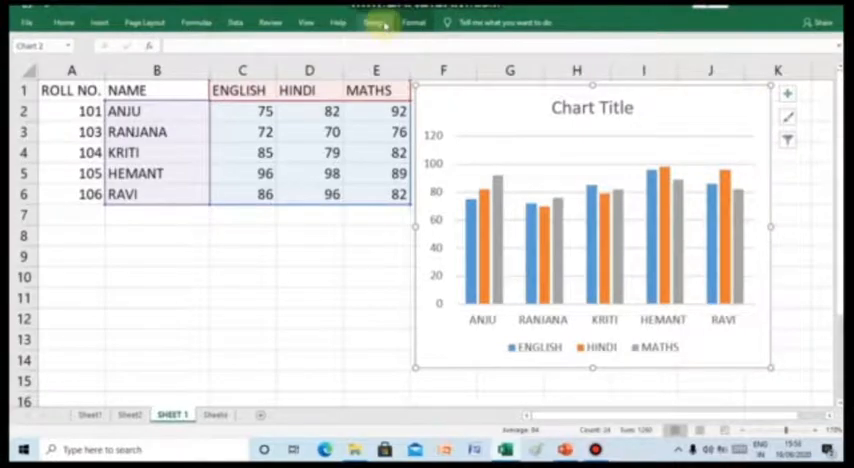
Apply the dark style from the Chart Design styles gallery to the marks chart.
click(372, 22)
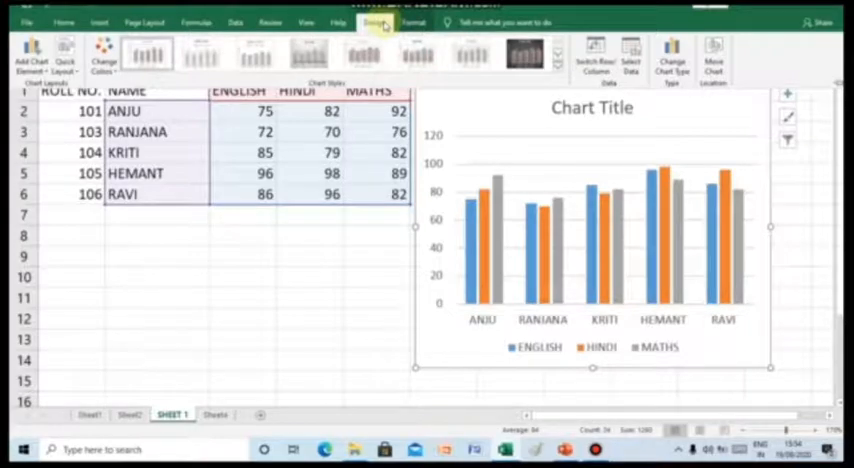
click(524, 55)
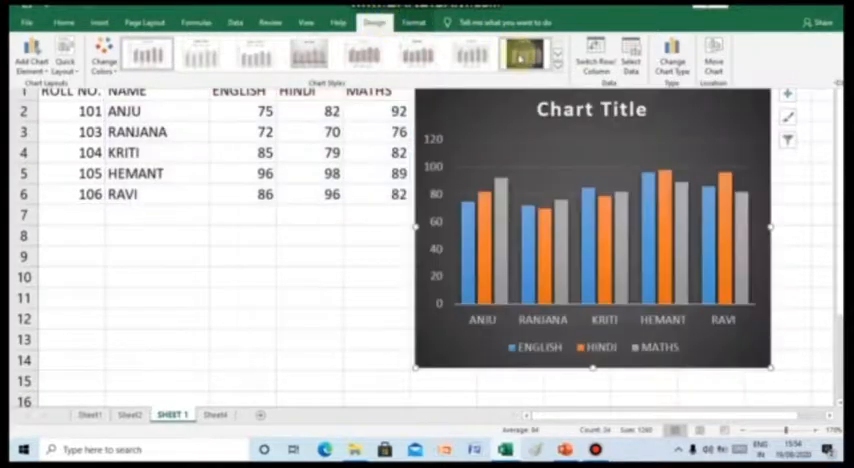
click(524, 55)
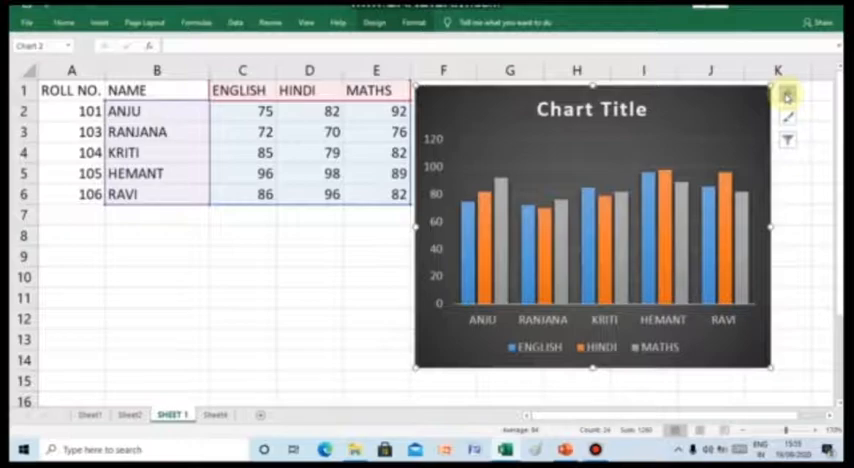
Replace the Chart Title placeholder with TERM MARKS OF THE STUDENTS.
click(788, 96)
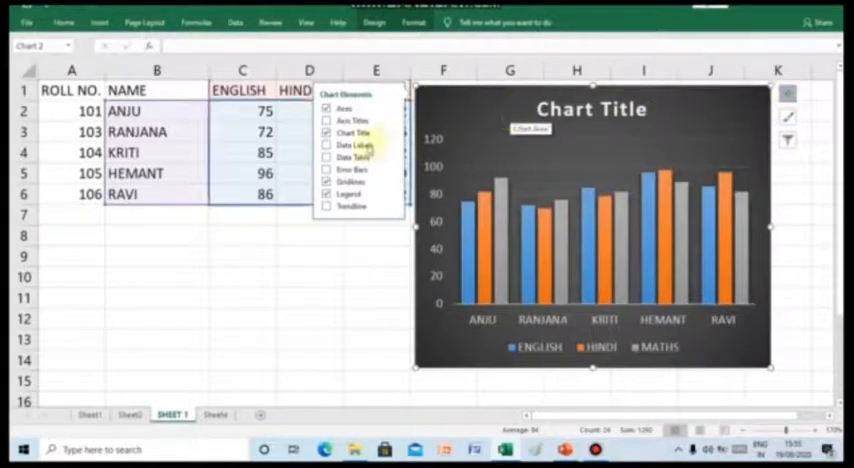
mouse_move(351, 132)
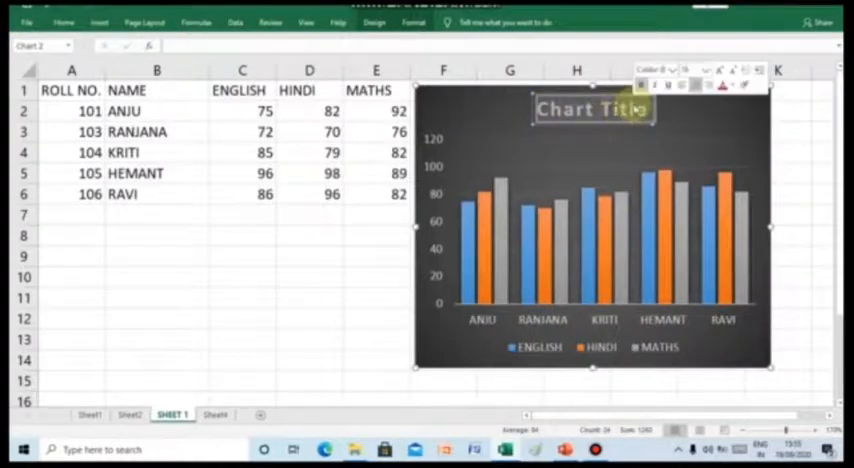
text(marks of)
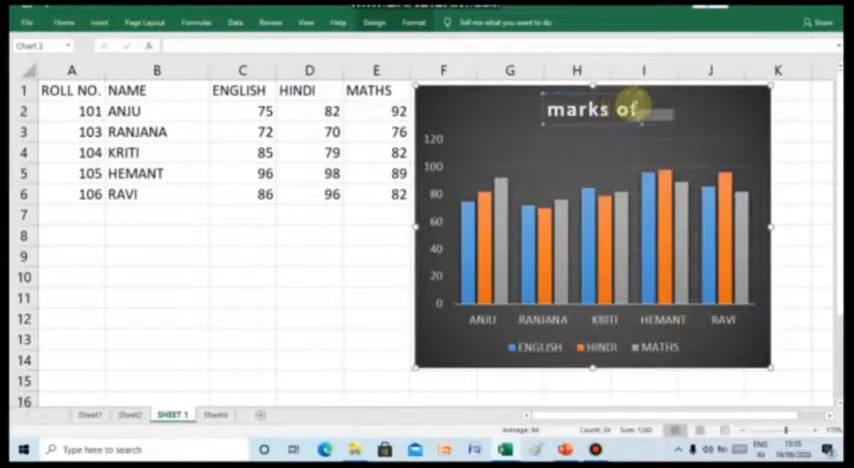
text(th)
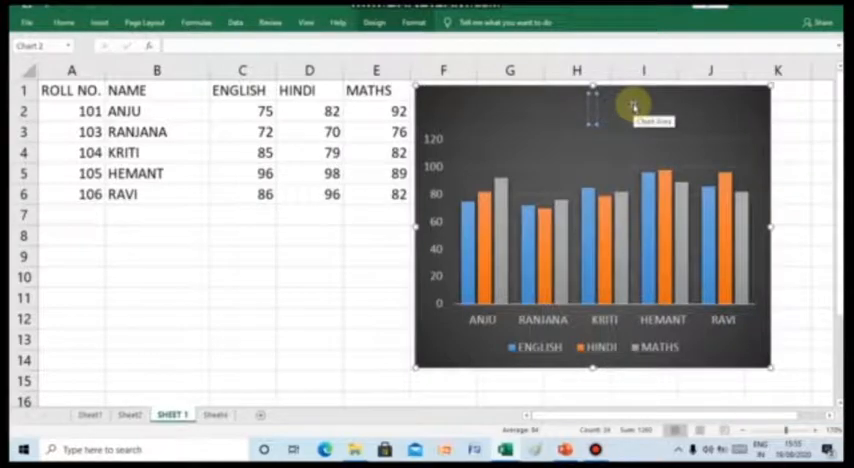
text(TERM MARKS OF THE STUDENTS)
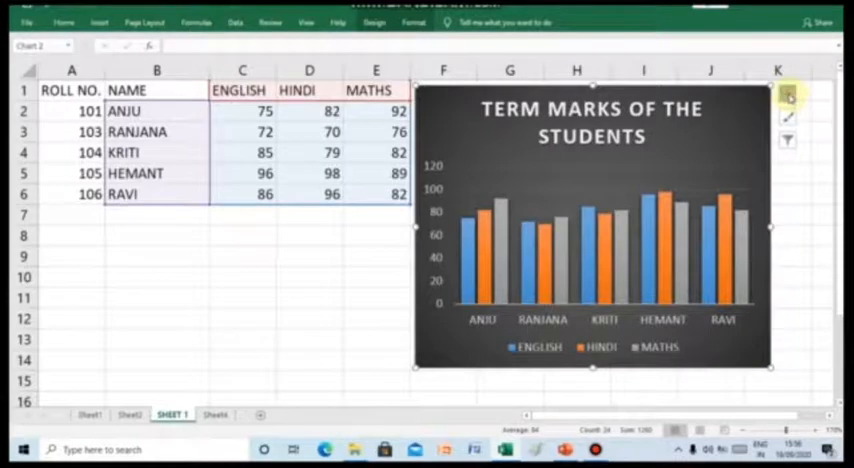
Turn on axis titles: MARKS OF THE SUBJECTS vertically and STUDENTS NAME horizontally.
click(788, 91)
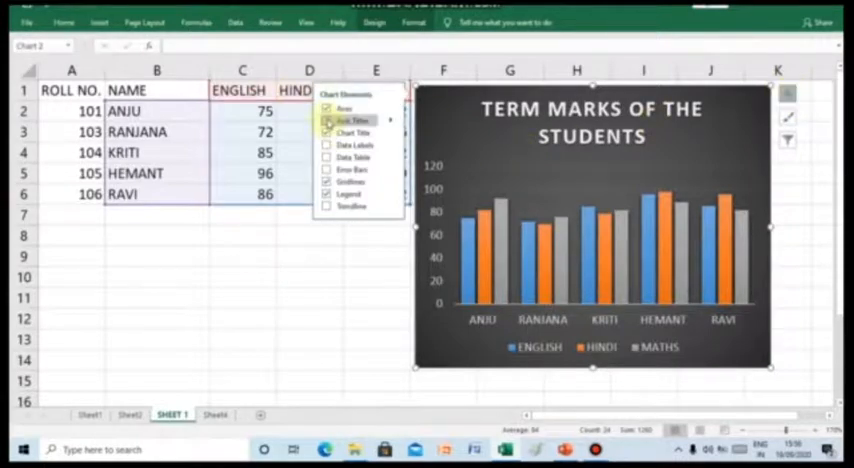
click(330, 121)
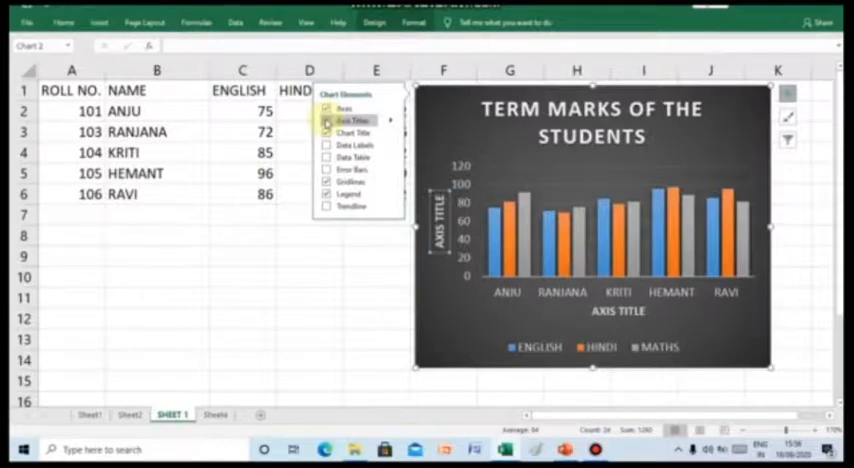
click(327, 121)
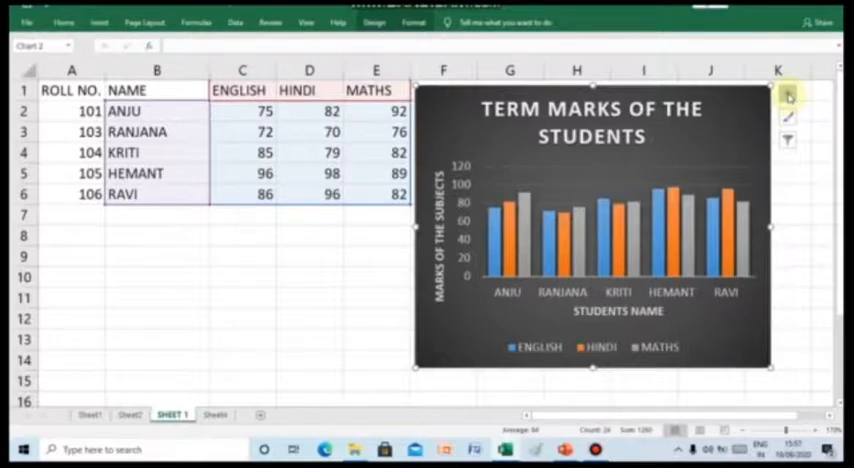
Show data labels above every bar and add a marks data table beneath the chart.
click(789, 96)
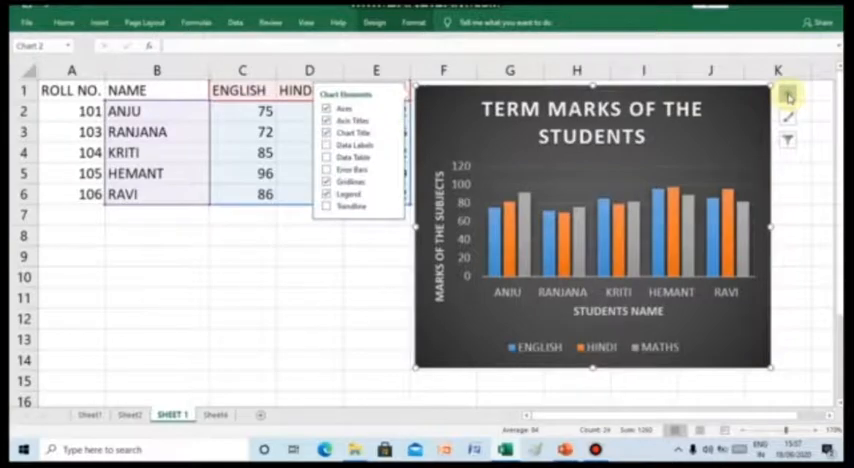
click(328, 146)
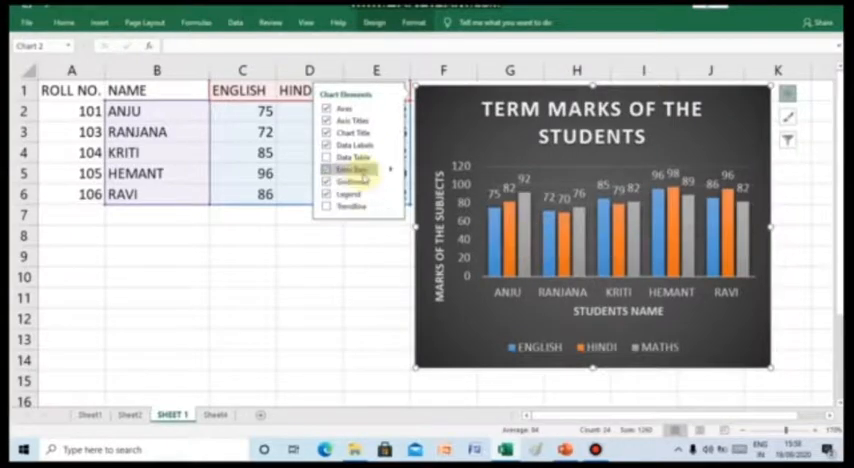
click(326, 158)
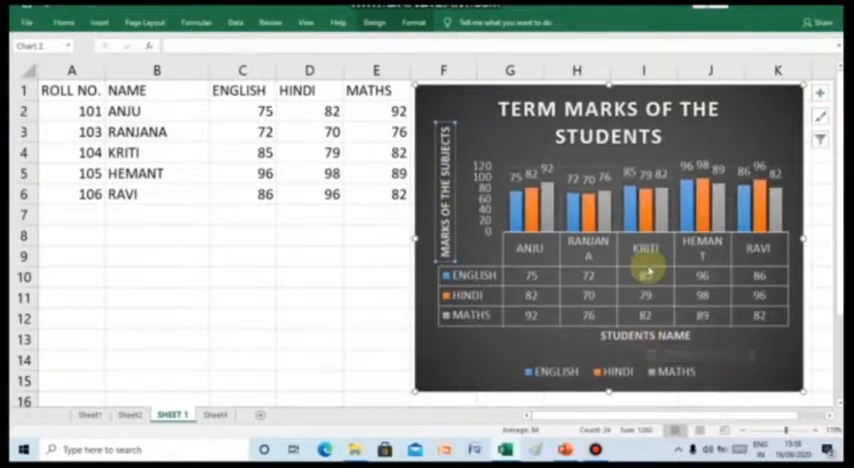
Untick Gridlines in Chart Elements so the plot has no gridlines.
click(820, 93)
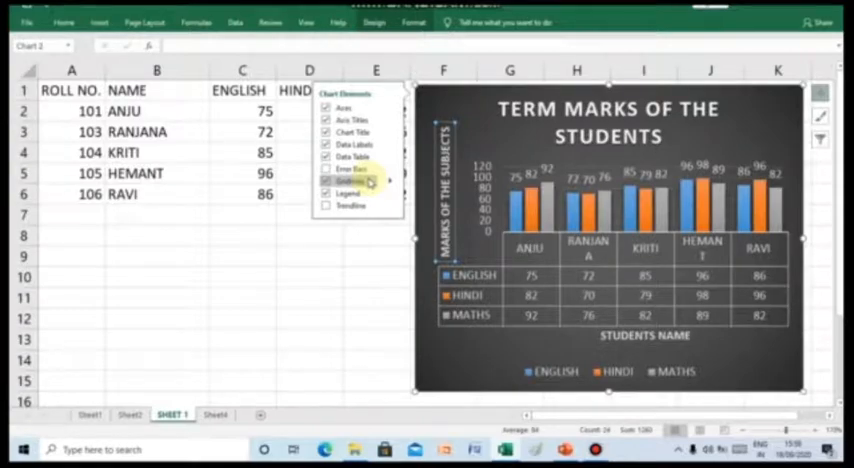
click(328, 181)
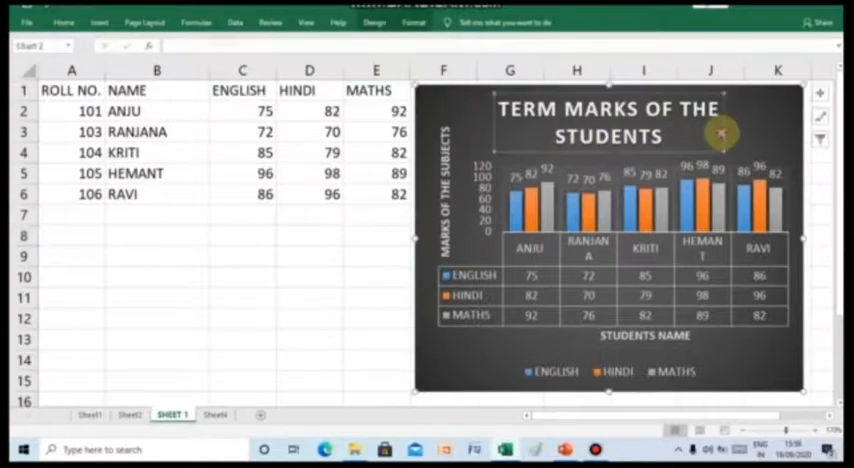
click(820, 92)
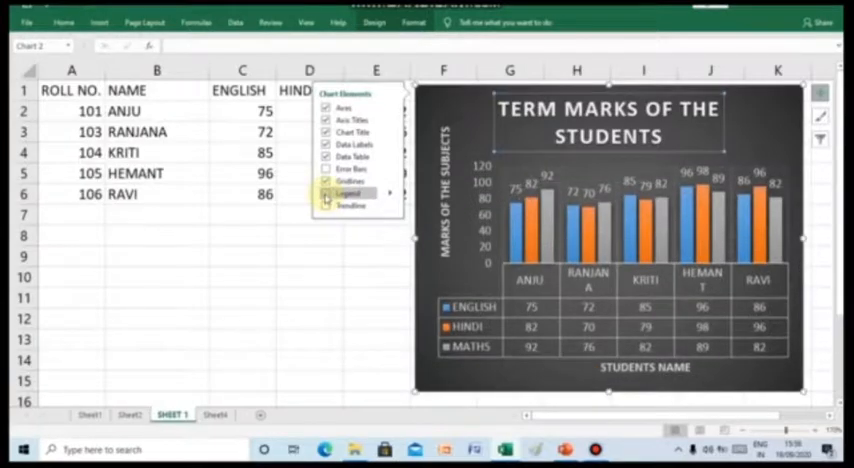
Position the legend on the right and begin adding a trendline by choosing a series.
click(326, 193)
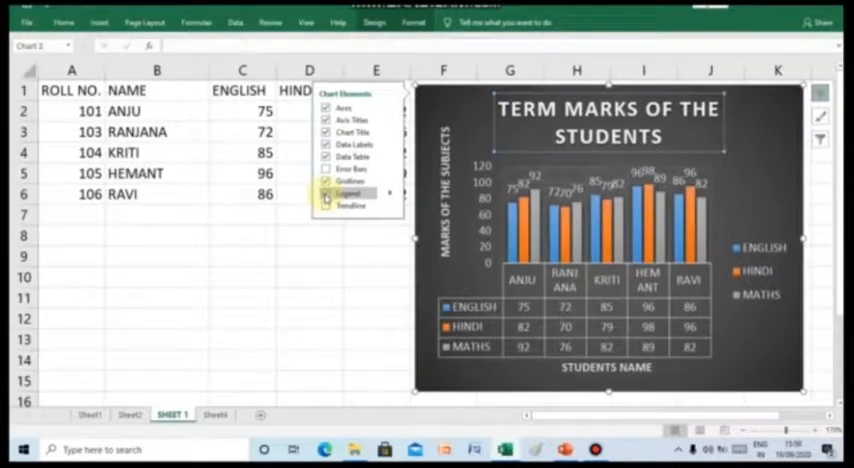
click(327, 192)
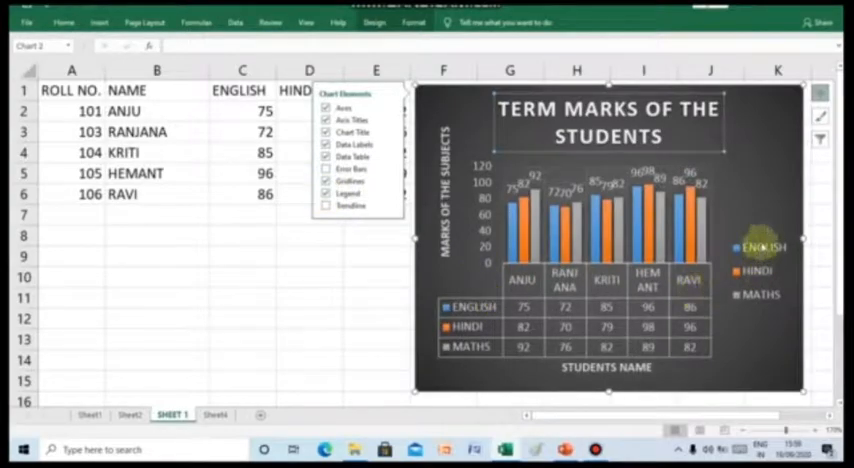
mouse_move(766, 294)
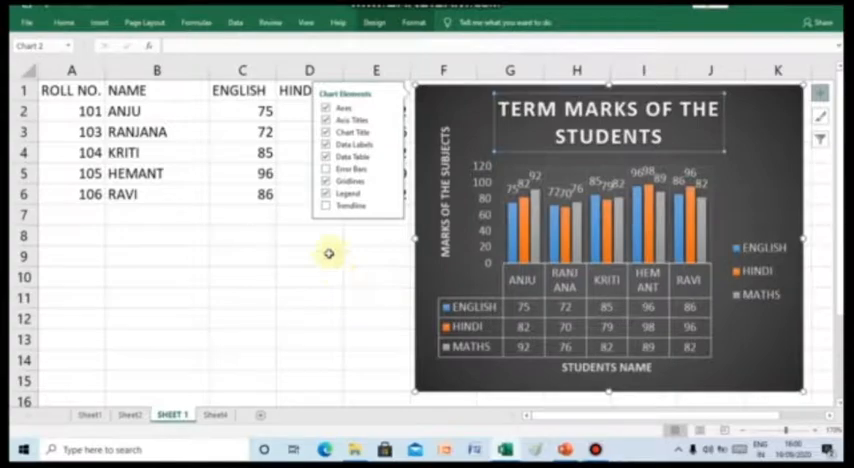
click(326, 205)
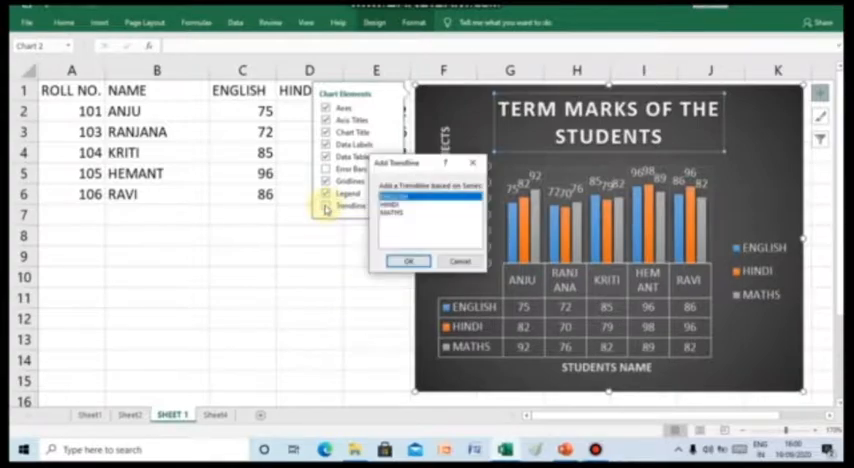
Fill the chart area with a red-to-blue gradient.
click(459, 261)
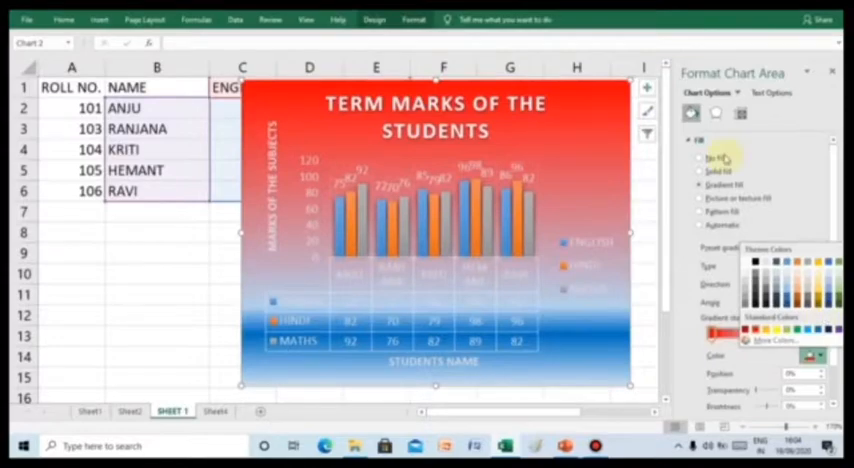
Try solid fill, then gradient with recoloured stops, then switch to picture or texture fill.
click(700, 172)
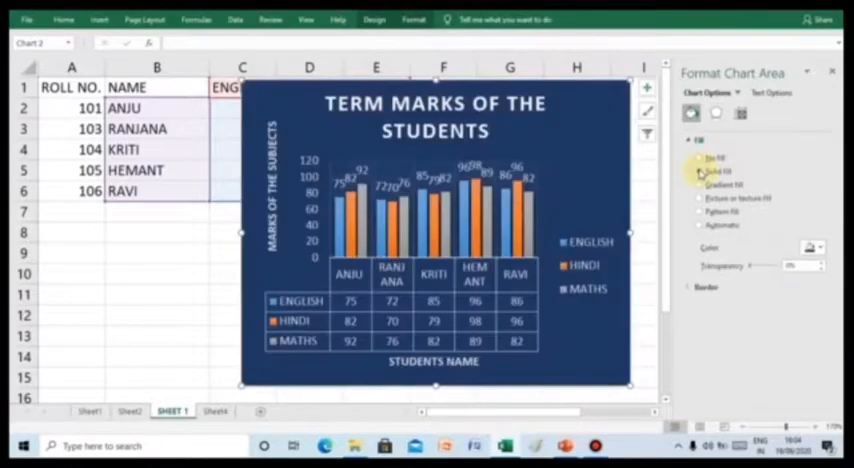
click(812, 247)
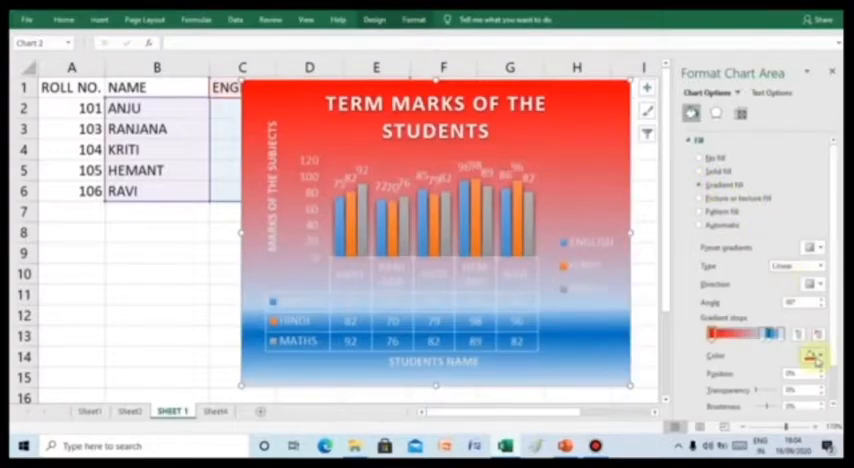
click(810, 355)
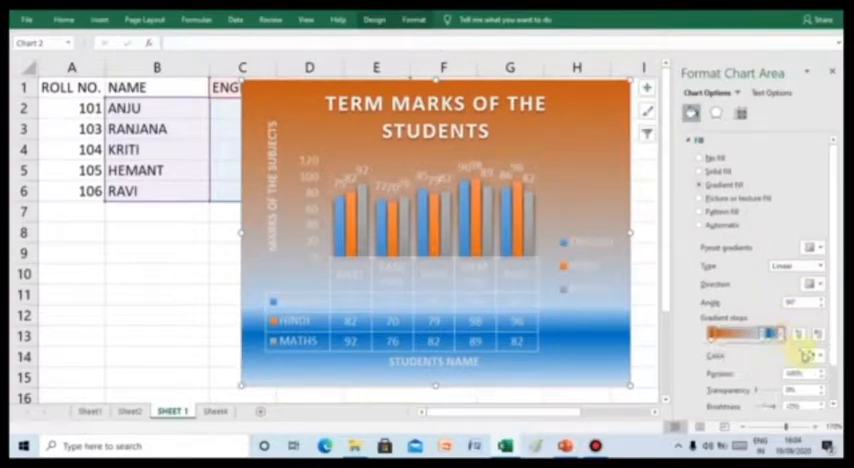
click(810, 332)
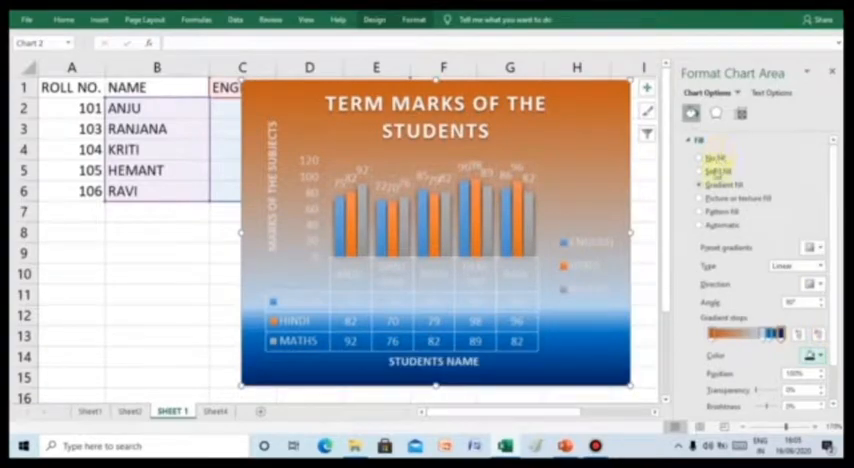
click(700, 184)
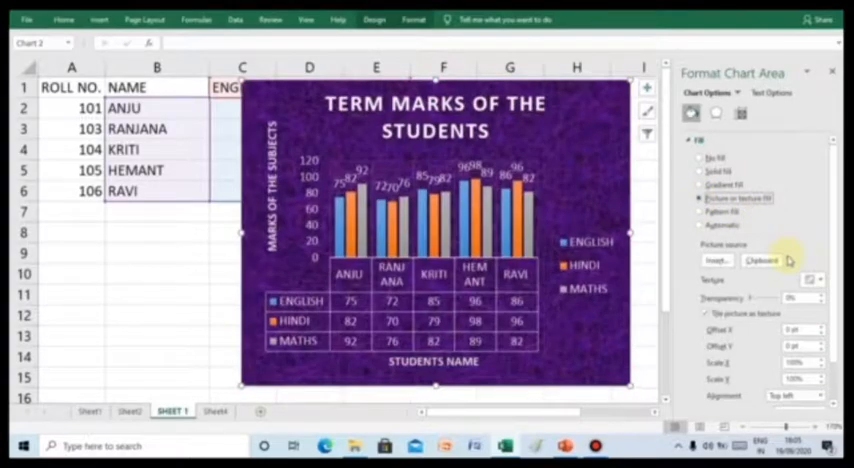
Try green marble texture and pattern fills, then settle on the purple texture.
click(810, 279)
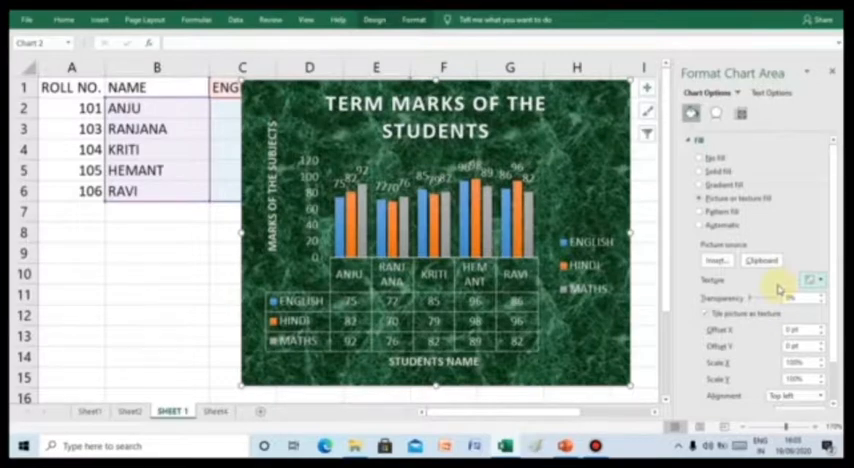
mouse_move(770, 290)
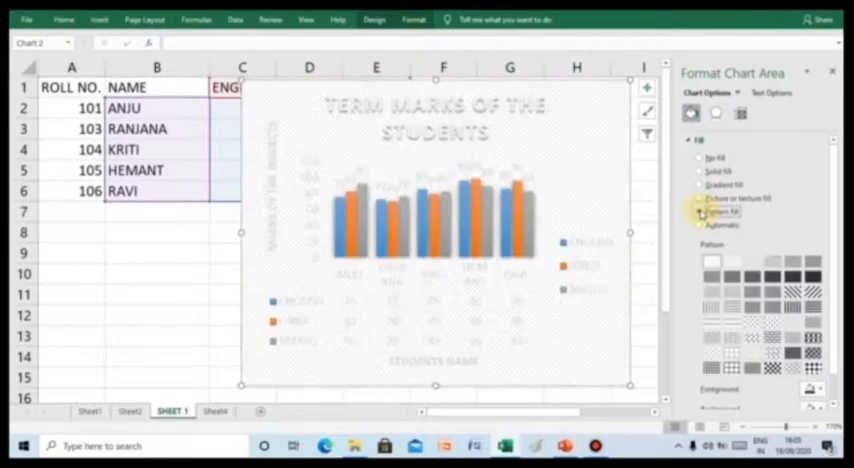
click(700, 211)
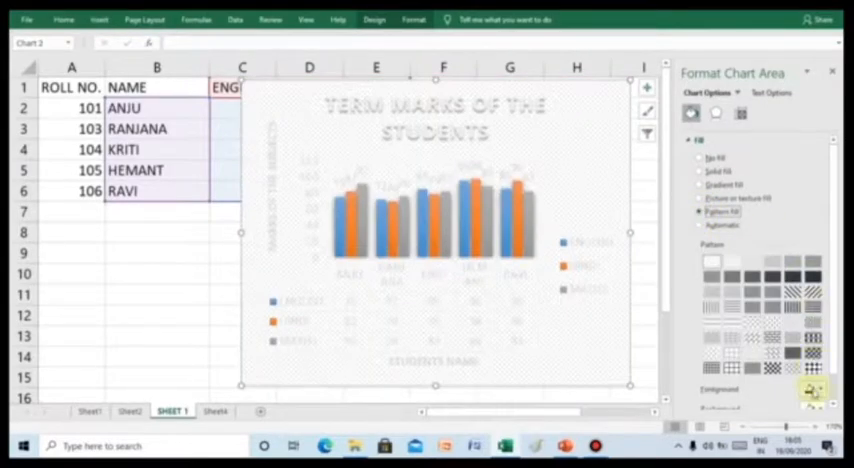
click(810, 390)
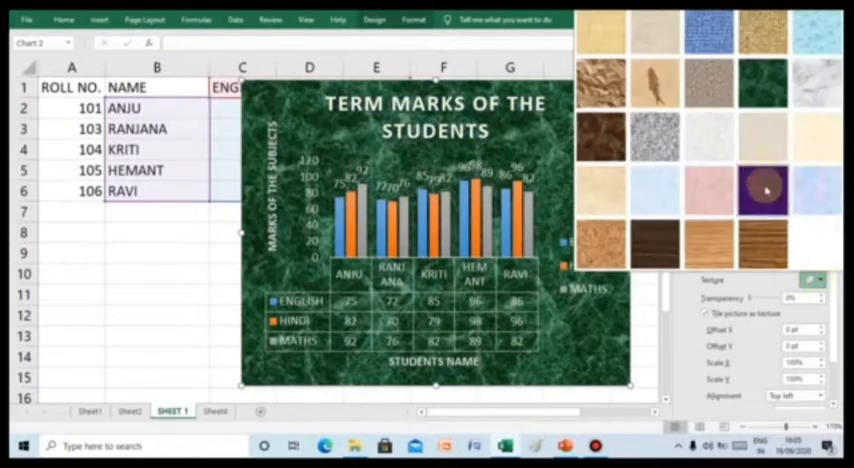
click(763, 189)
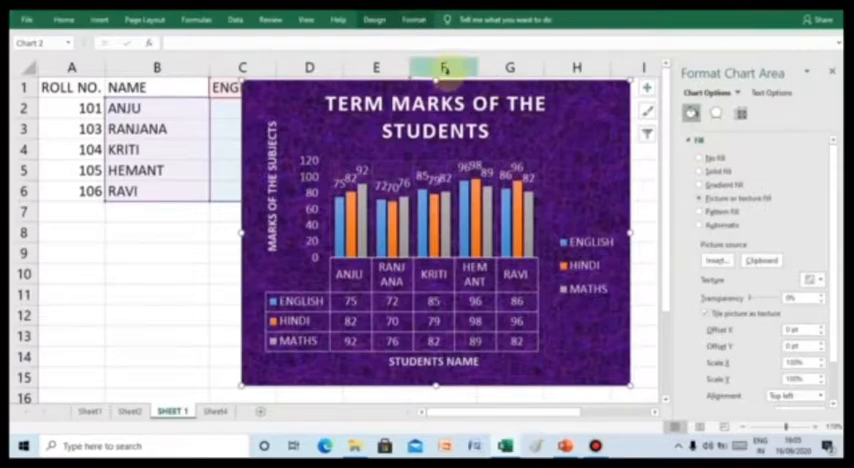
mouse_move(575, 115)
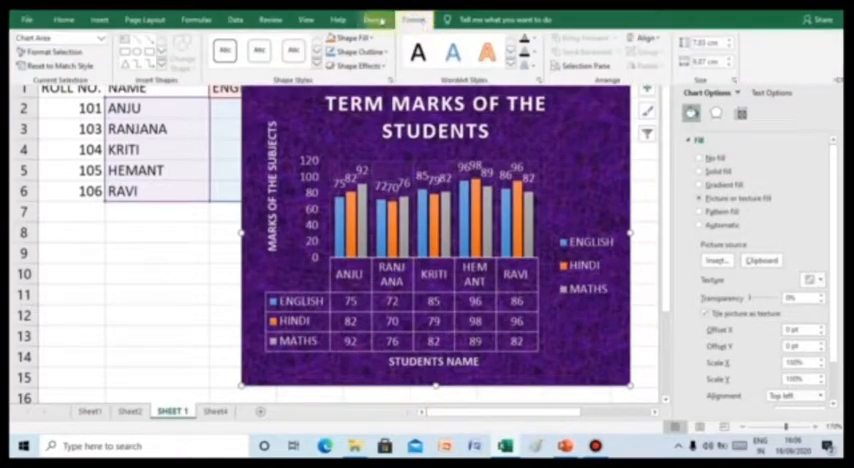
Move the term marks chart as an embedded object into the sales records sheet.
click(375, 18)
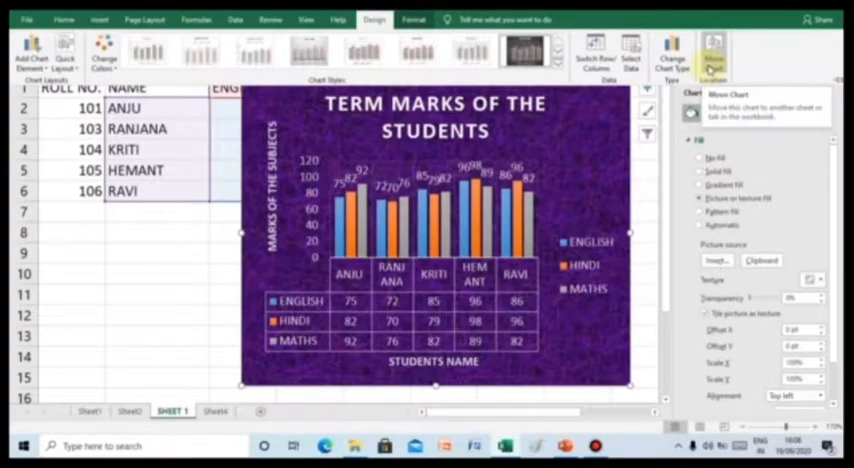
click(707, 52)
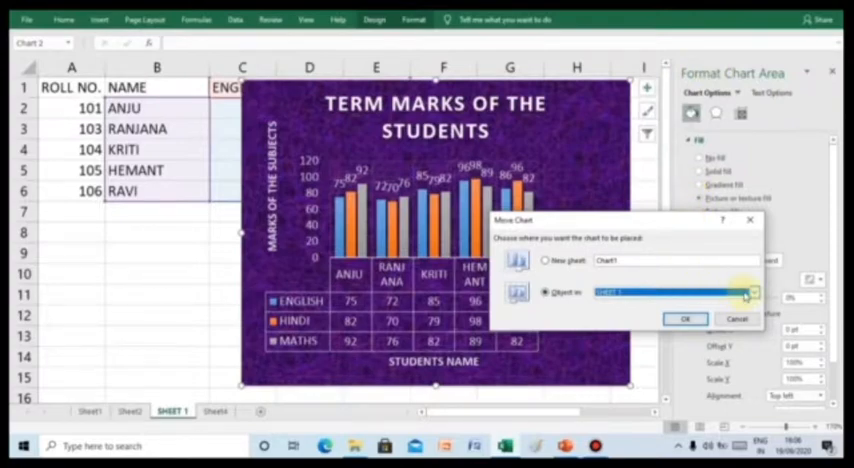
click(753, 293)
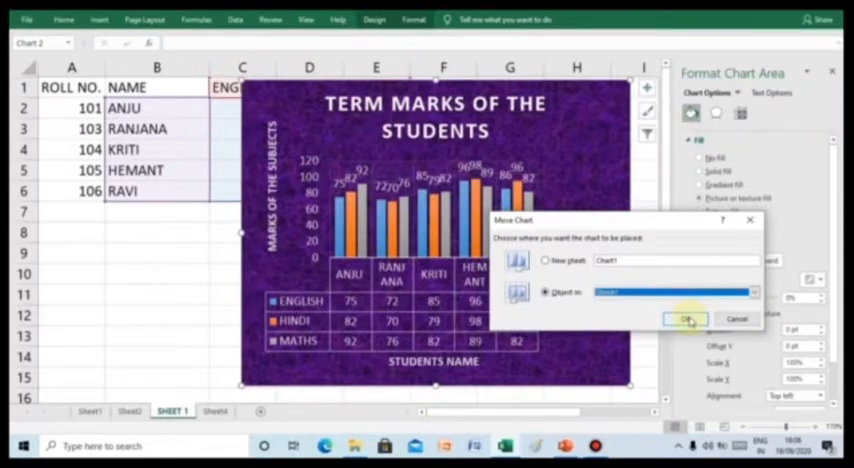
click(687, 318)
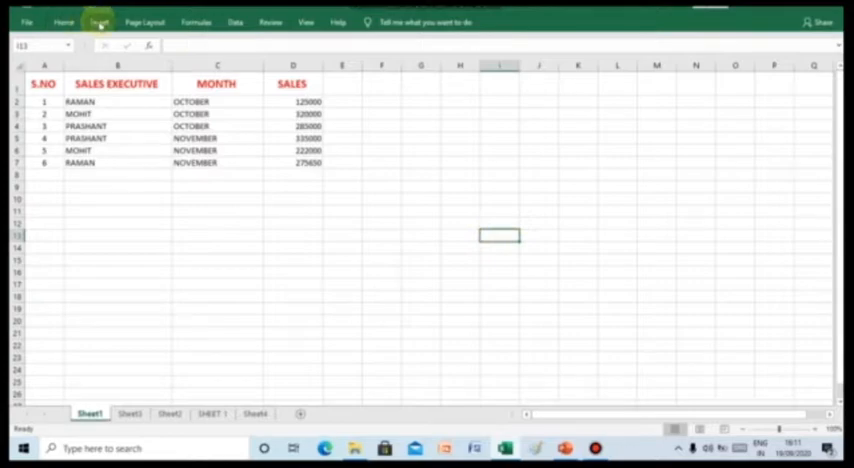
Bring up the Insert ribbon over the sales executives' data sheet.
click(98, 22)
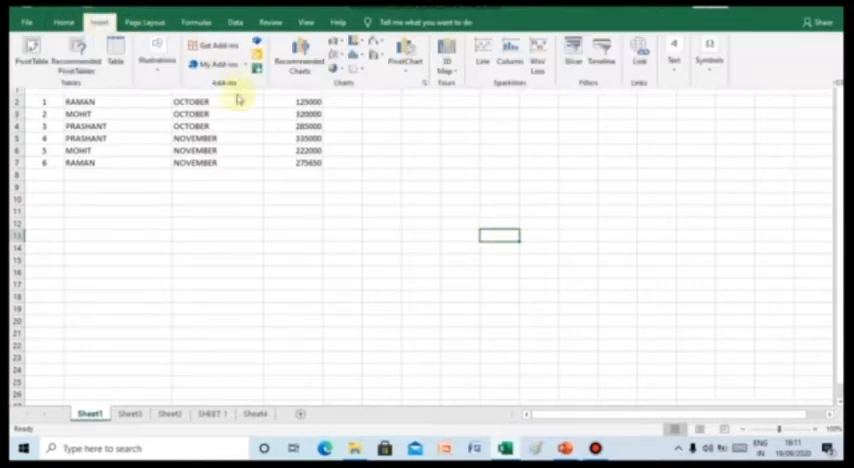
mouse_move(483, 52)
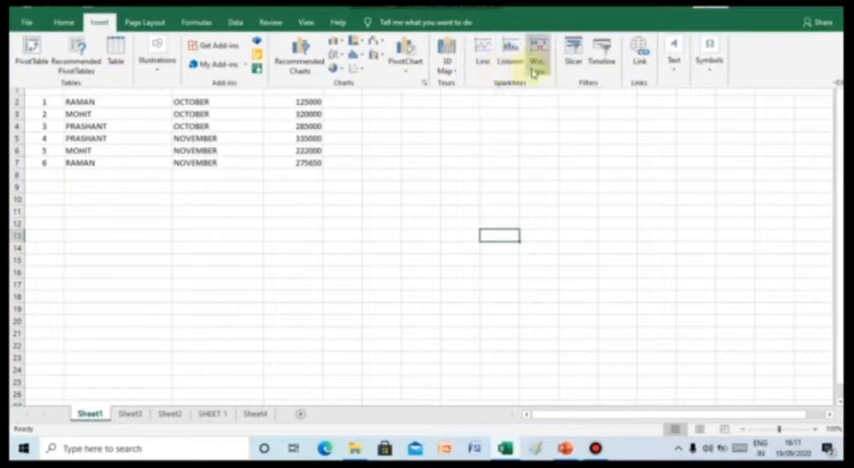
mouse_move(537, 49)
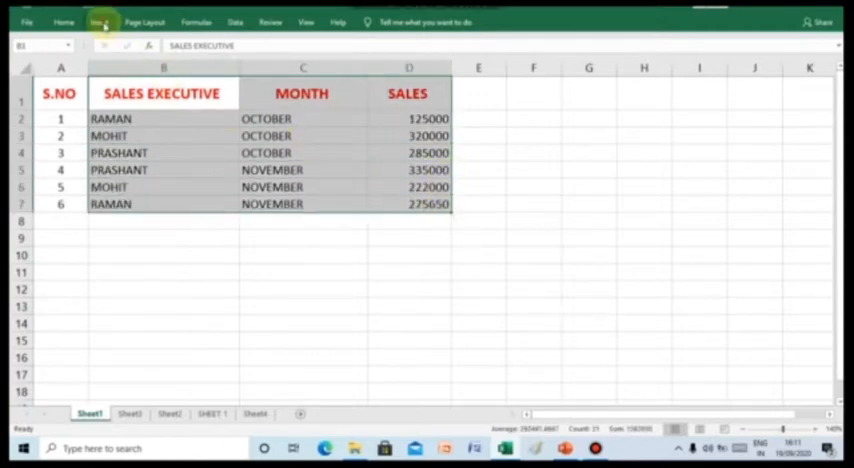
Insert line sparklines from data B1:D7 into location range E1:E7.
click(98, 21)
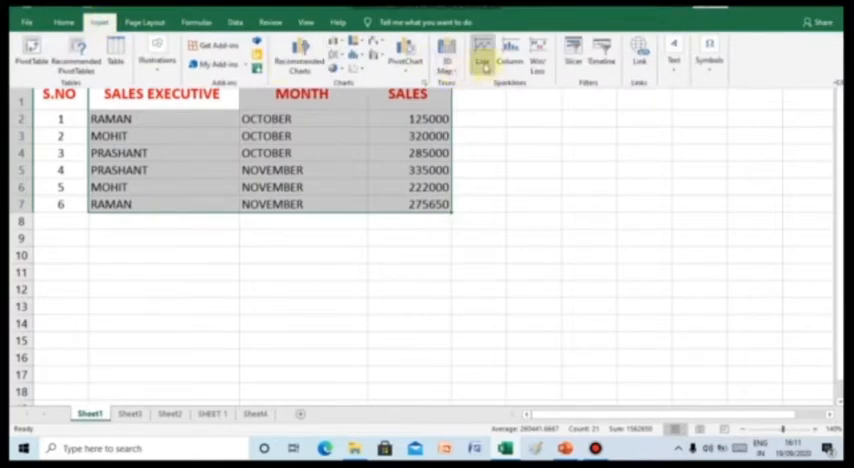
mouse_move(483, 50)
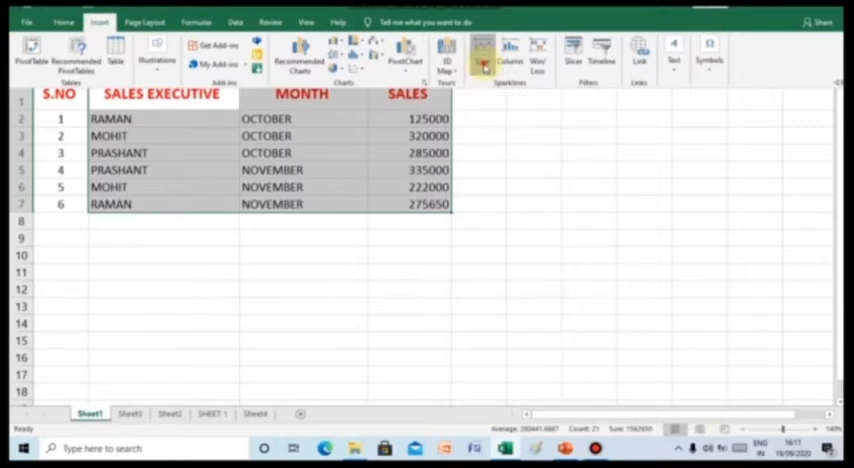
click(510, 52)
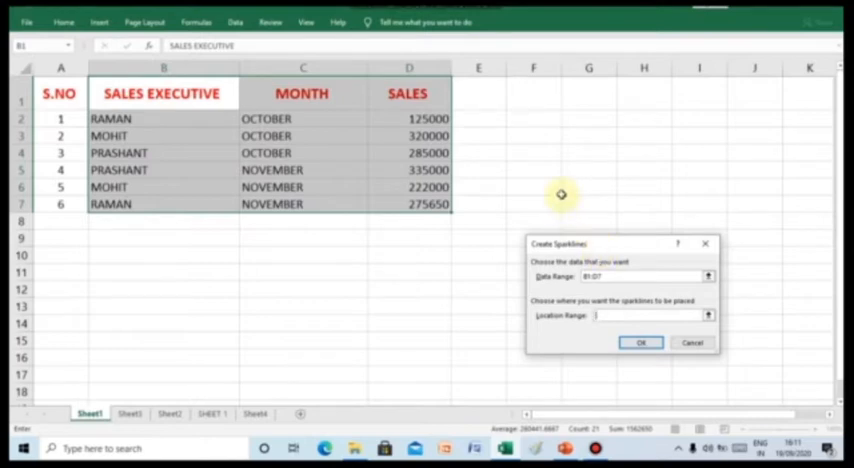
click(478, 128)
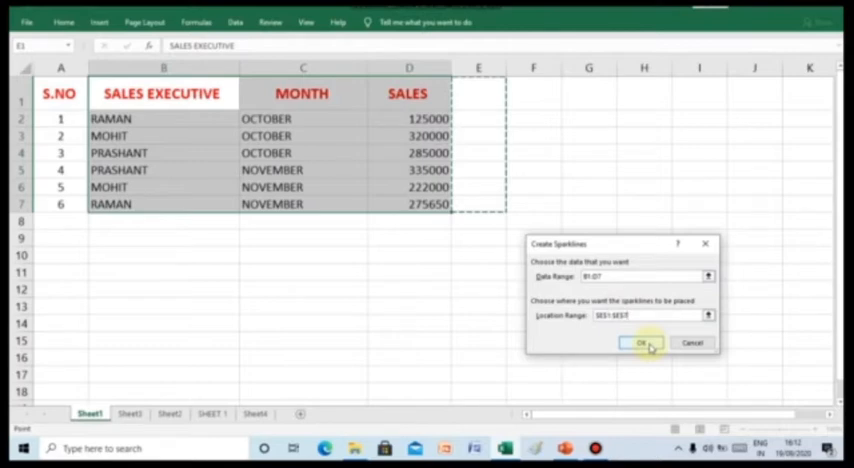
click(645, 343)
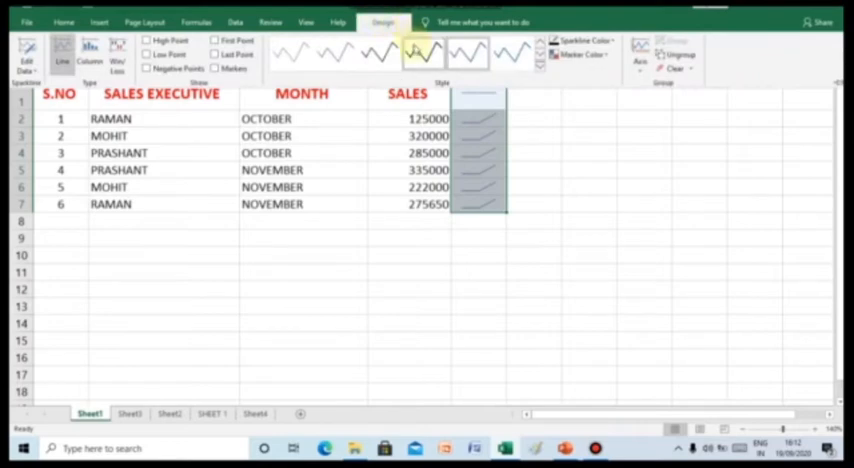
Apply a sparkline style, colour the sparklines red, then choose another gallery style.
click(510, 53)
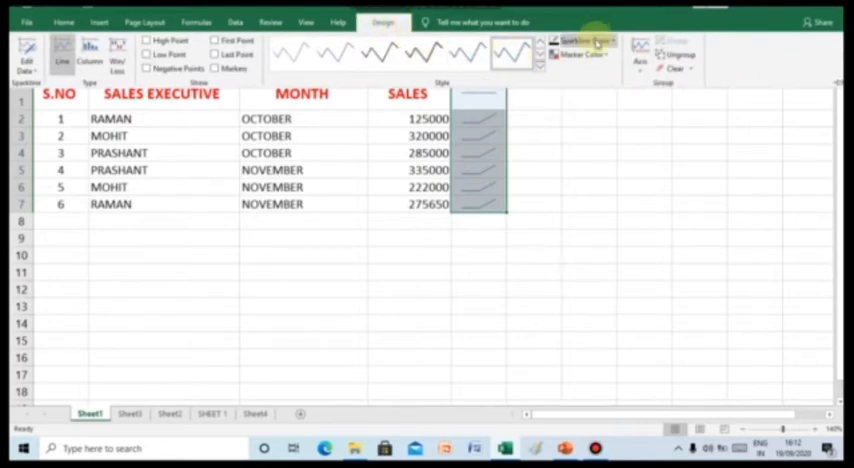
click(583, 40)
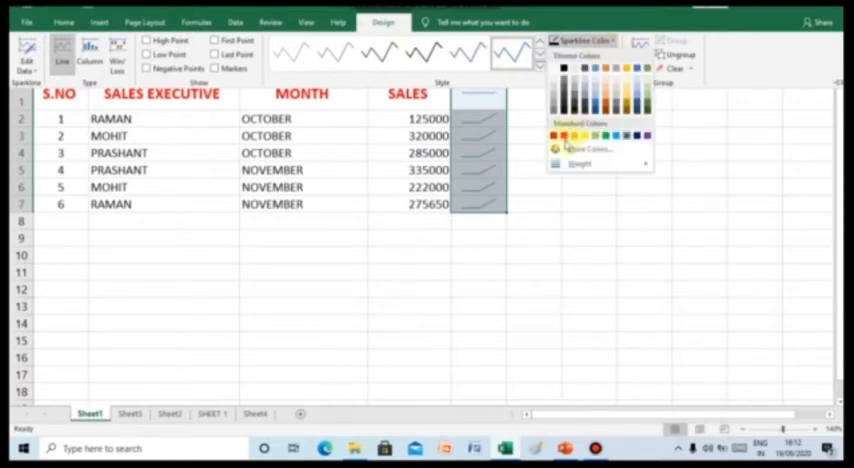
click(563, 135)
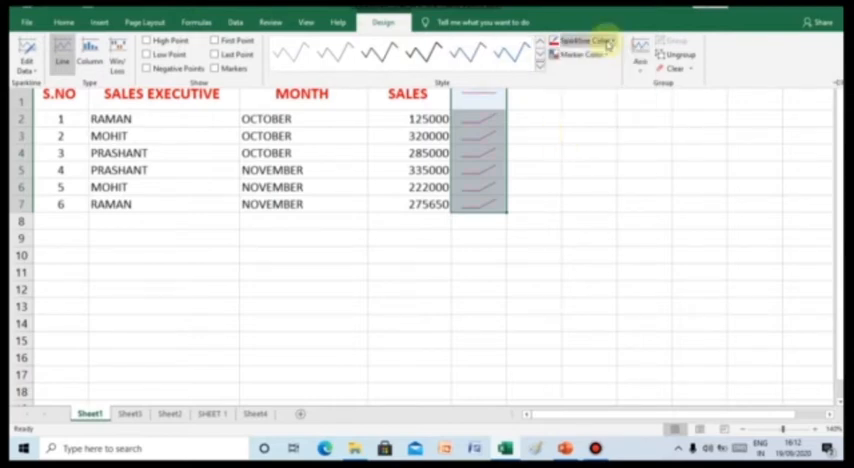
click(587, 40)
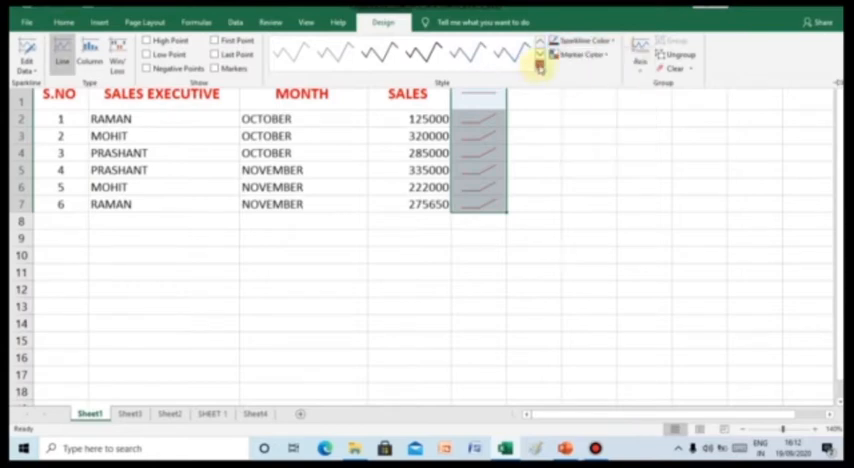
click(539, 55)
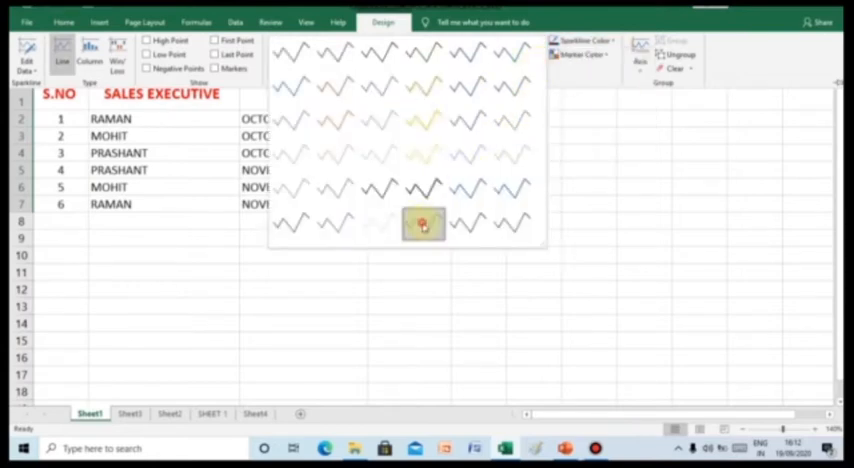
click(423, 223)
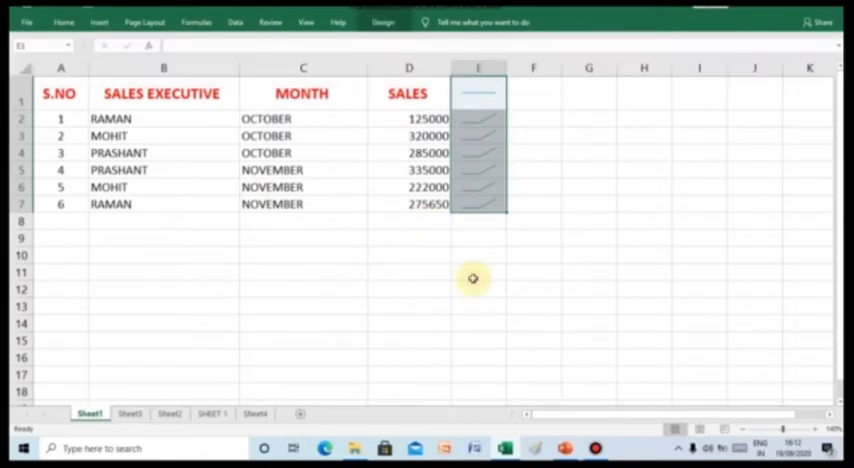